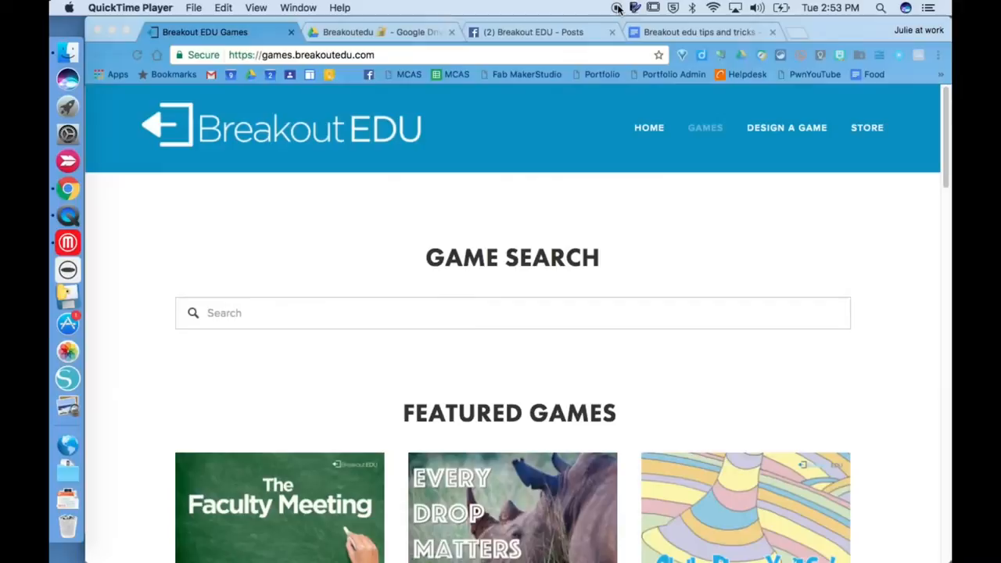
{"action": "mouse_move", "coordinate": [737, 282]}
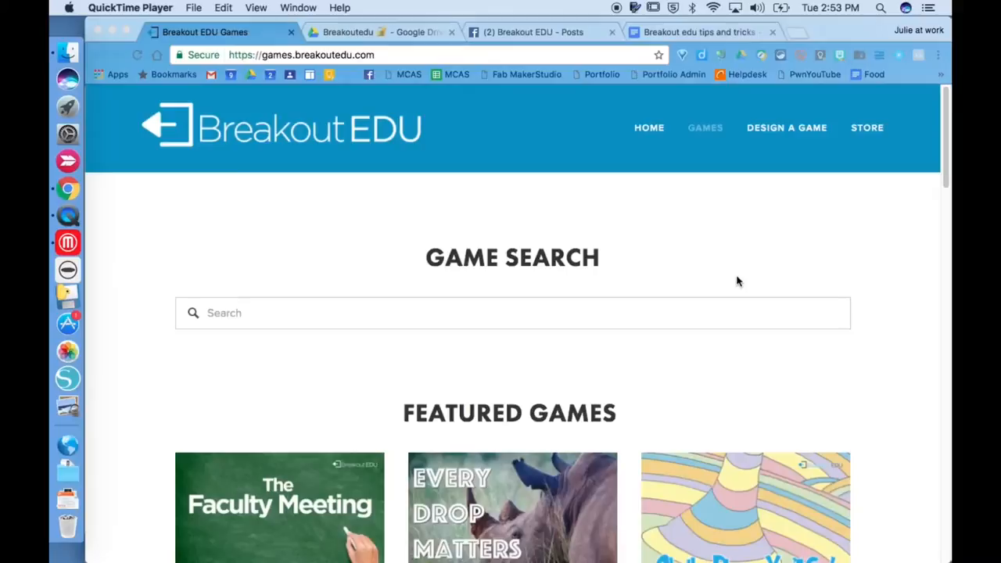
- Scroll the Breakout EDU games page down to the ELA, History, Math and Science categories
{"action": "scroll", "scroll_direction": "down", "scroll_amount": 3}
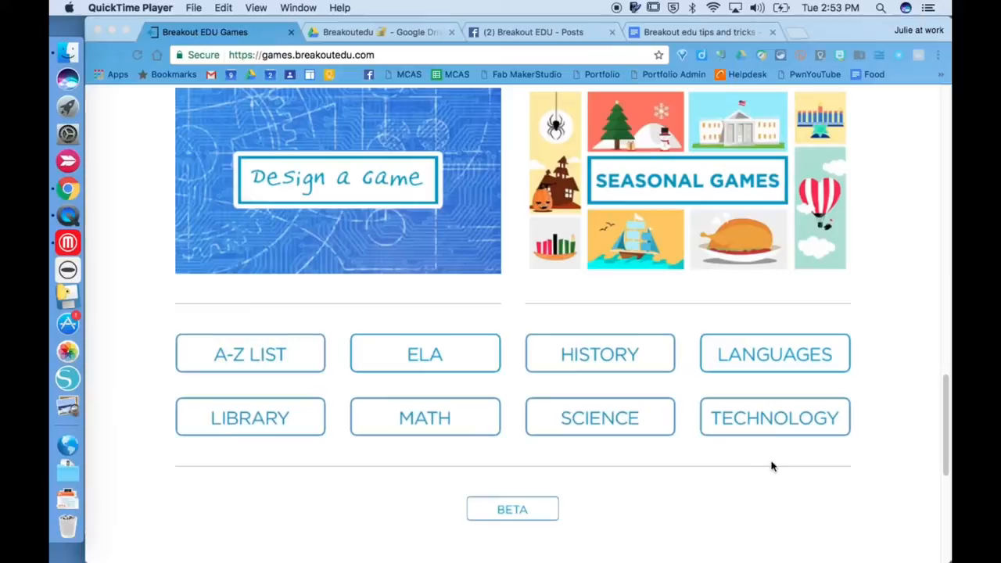
- View the shared Breakoutedu Drive folder, then the Facebook post introducing Breakout EDU Groups
{"action": "left_click", "coordinate": [383, 33]}
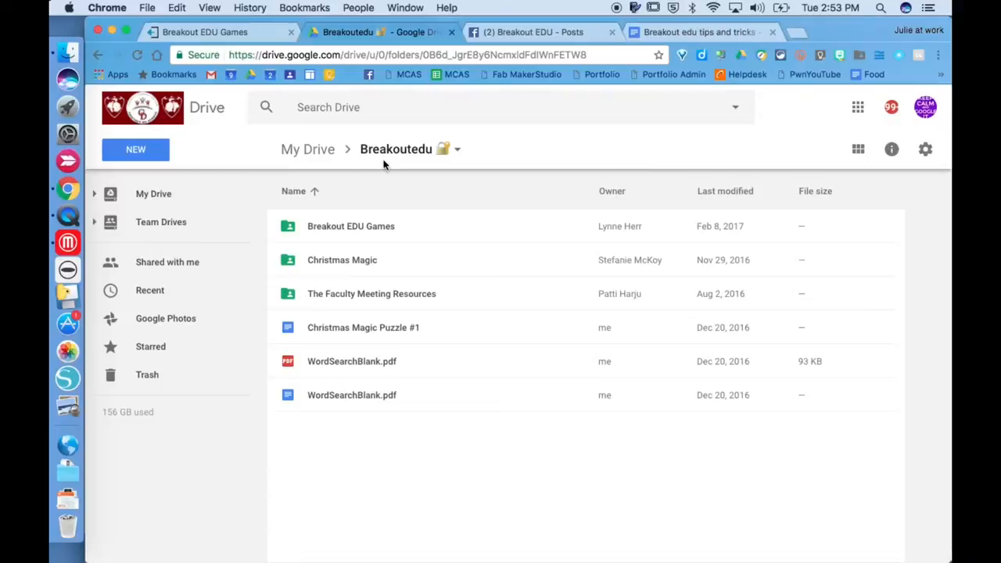
{"action": "mouse_move", "coordinate": [297, 284]}
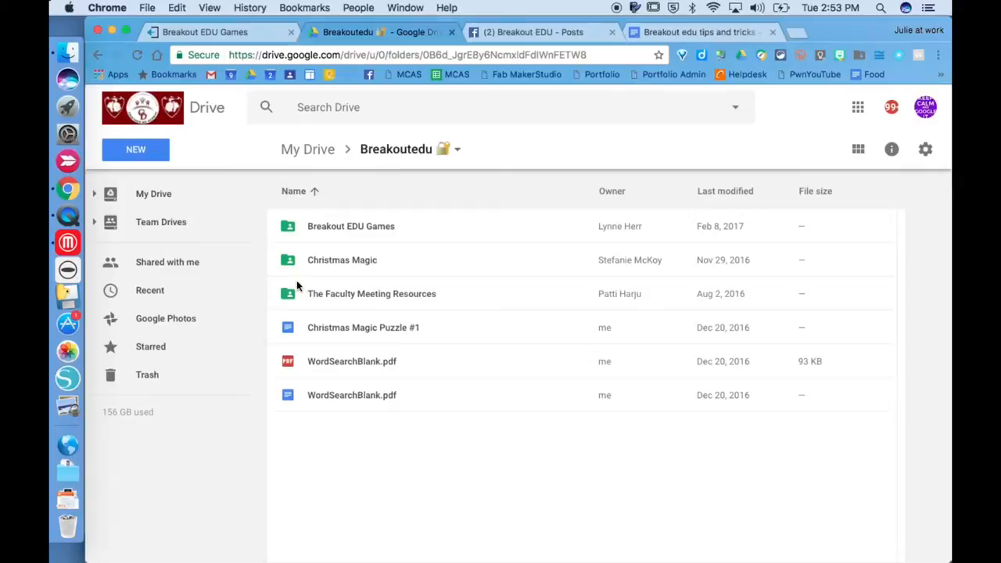
{"action": "left_click", "coordinate": [532, 32]}
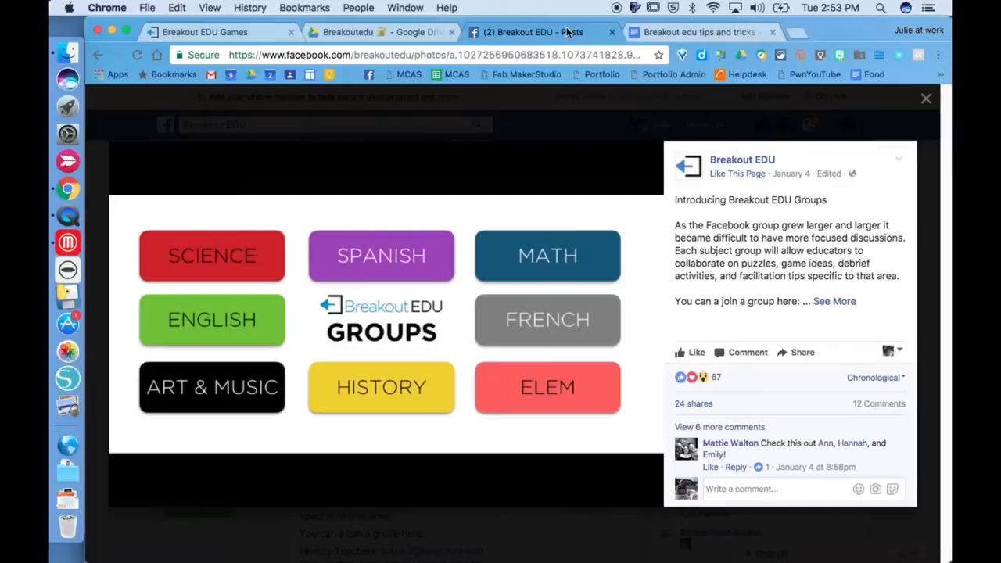